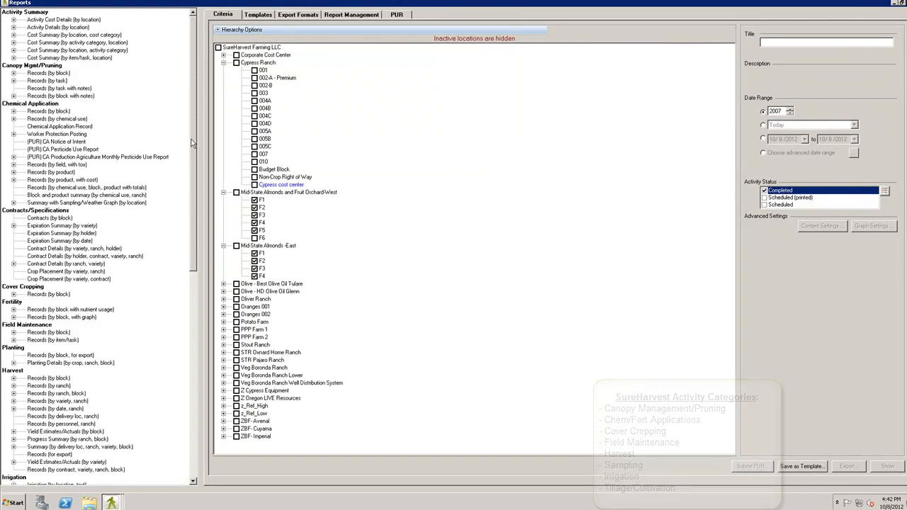
Recheck SureHarvest Farming LLC so every location in the hierarchy tree is selected.
scroll(down, 3)
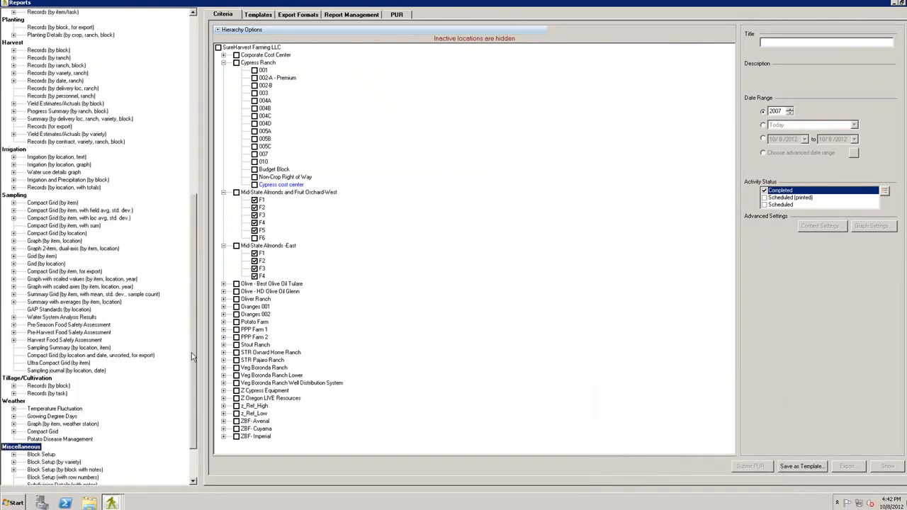
scroll(down, 3)
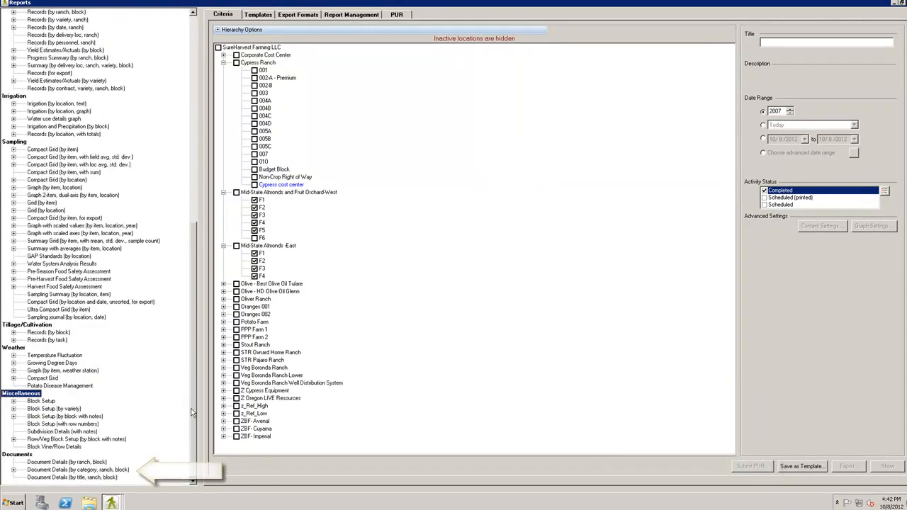
mouse_move(76, 449)
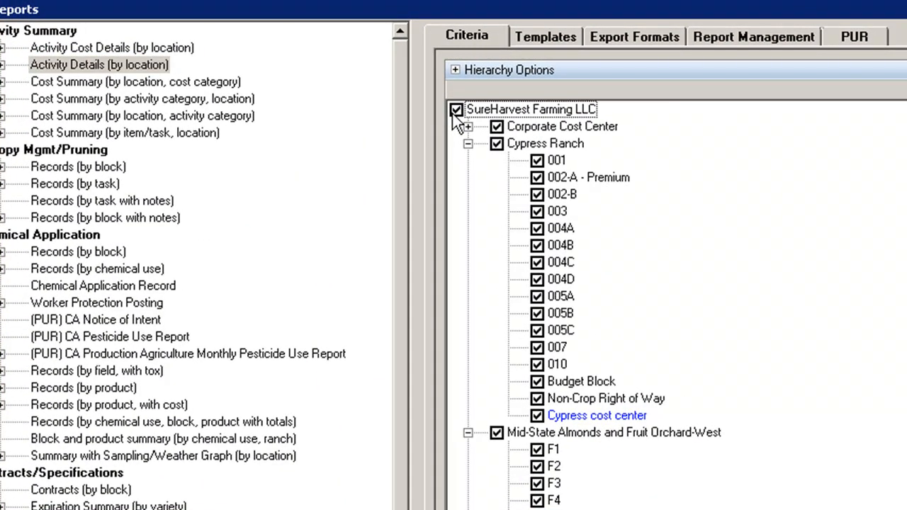
click(456, 108)
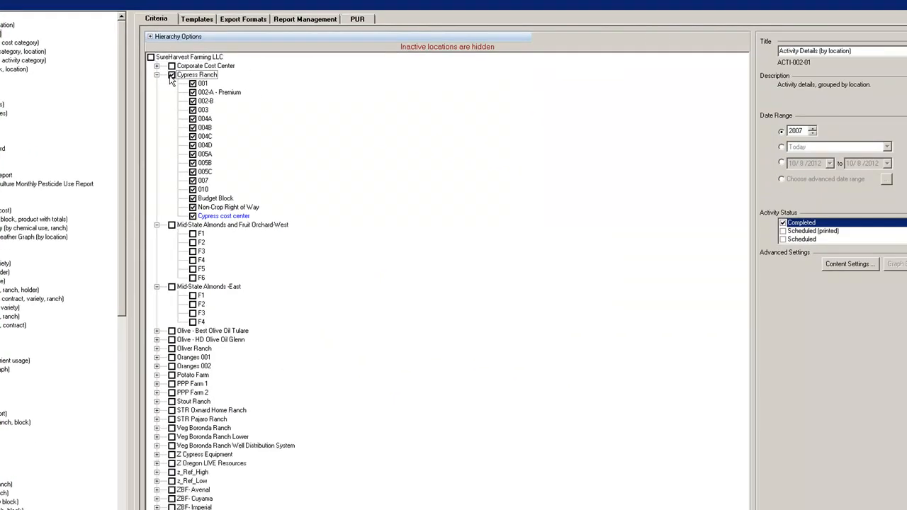
mouse_move(281, 120)
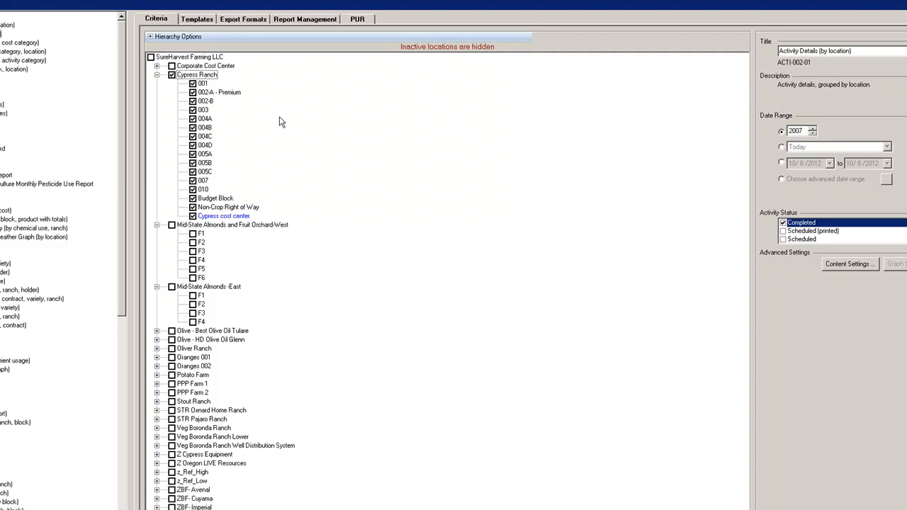
click(150, 57)
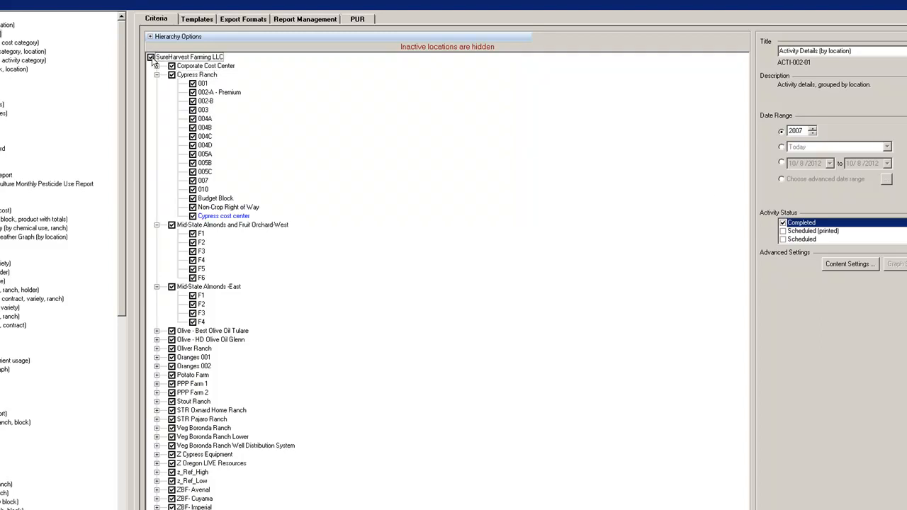
mouse_move(708, 149)
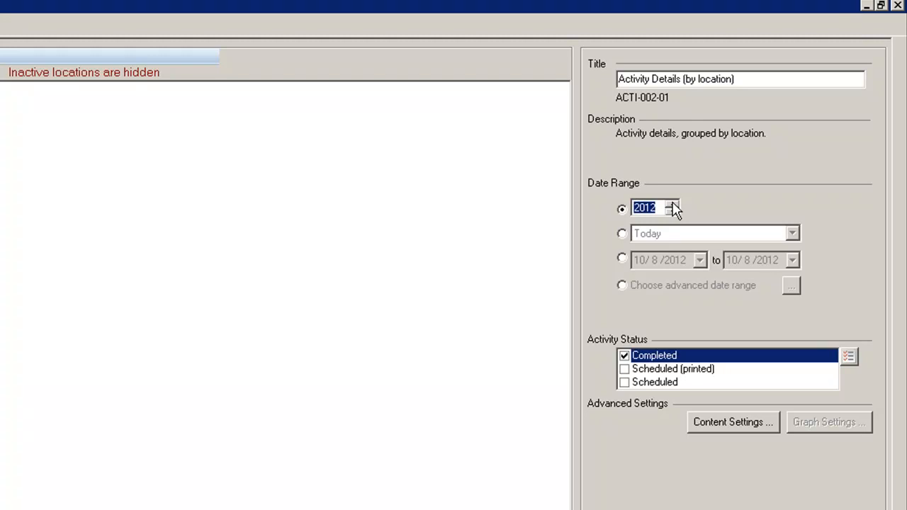
Try a relative date period of the next 2 weeks for the report.
click(620, 233)
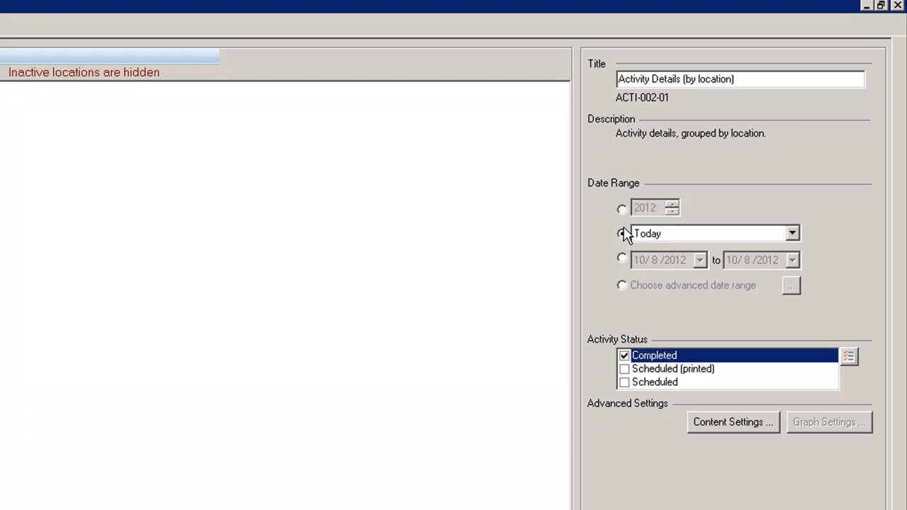
click(791, 232)
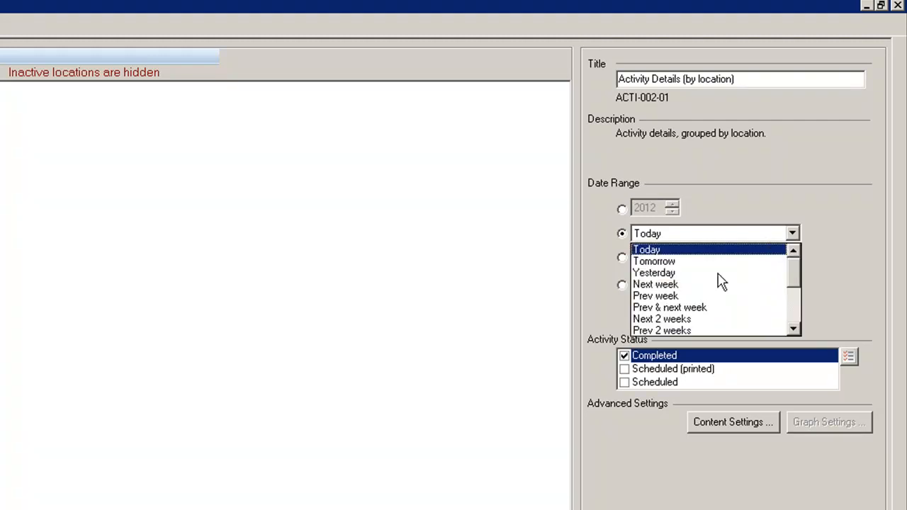
click(662, 319)
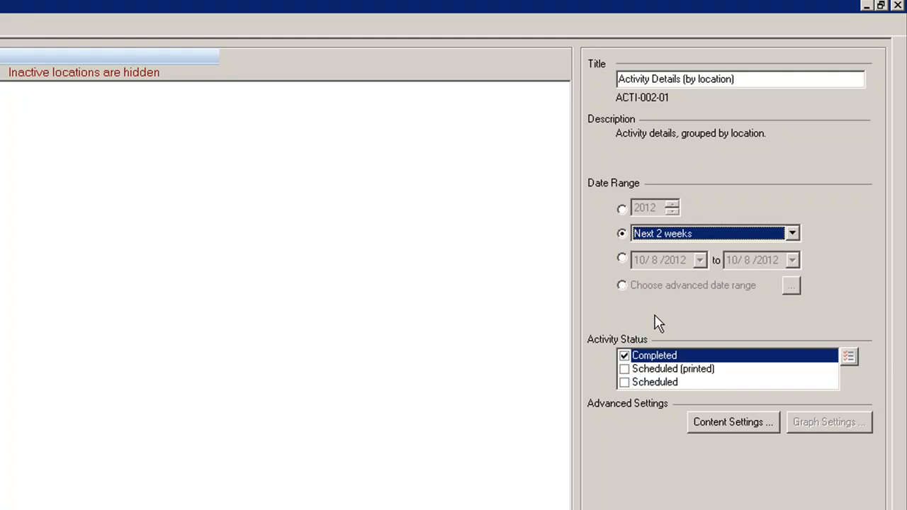
mouse_move(612, 281)
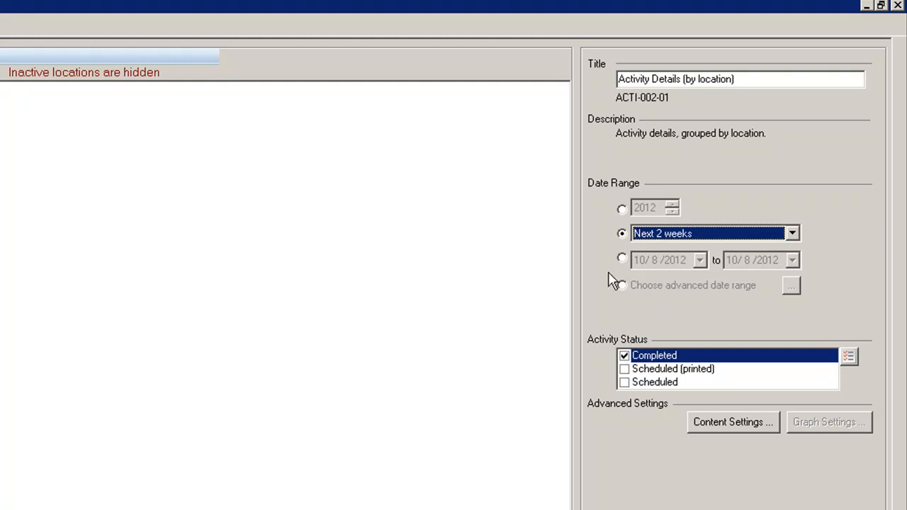
Switch to an explicit from-to range and set the start date to January 2011.
click(620, 259)
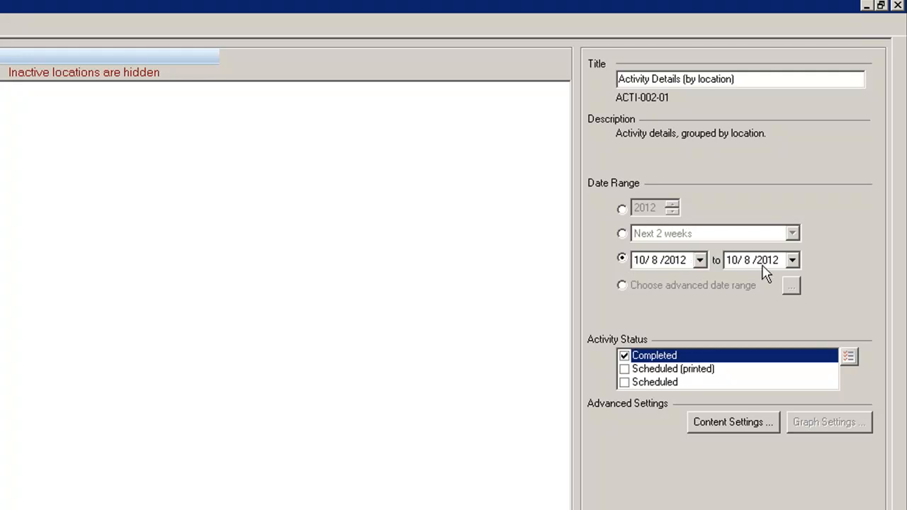
mouse_move(709, 272)
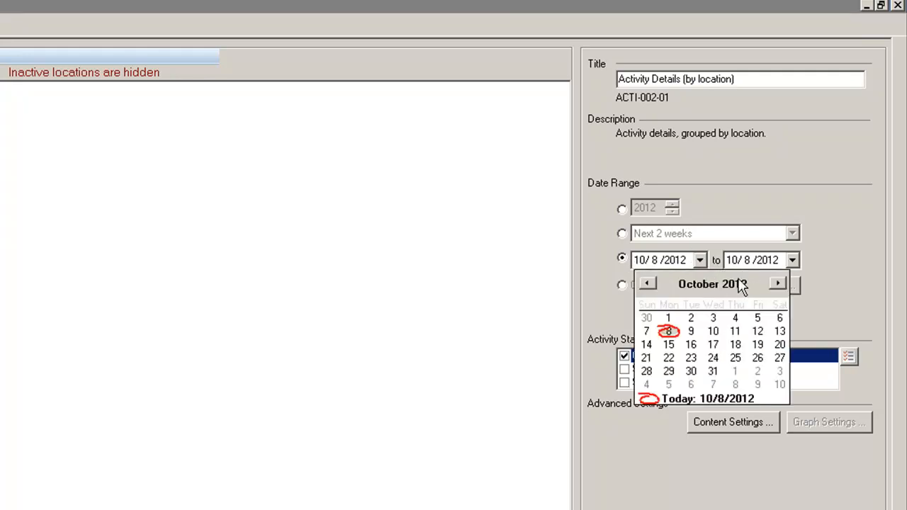
click(753, 290)
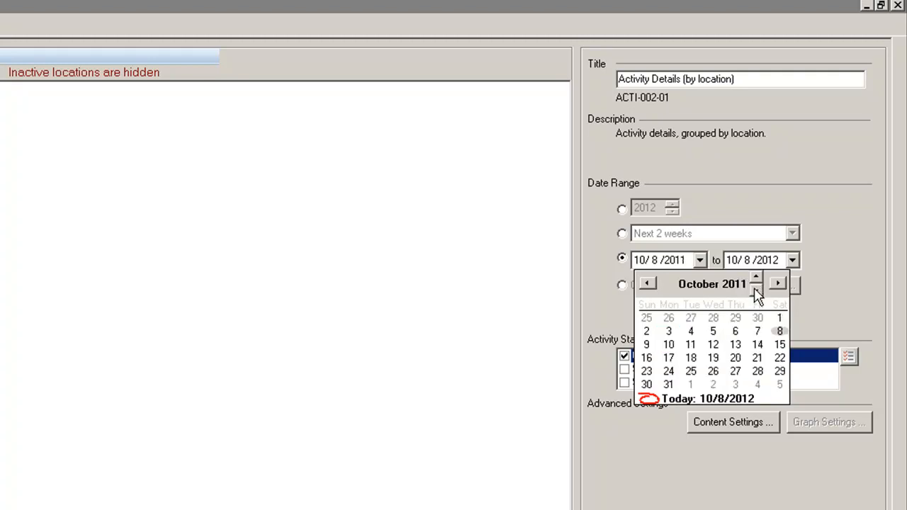
mouse_move(686, 290)
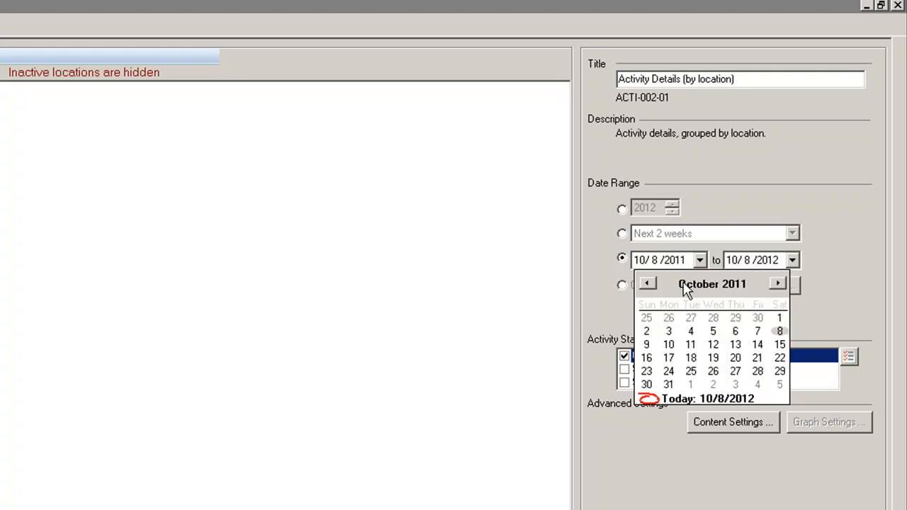
click(712, 283)
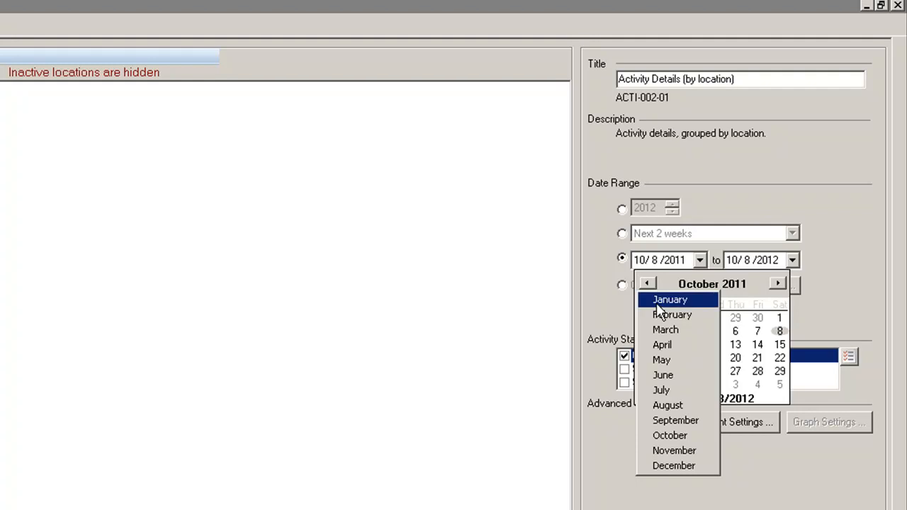
click(669, 299)
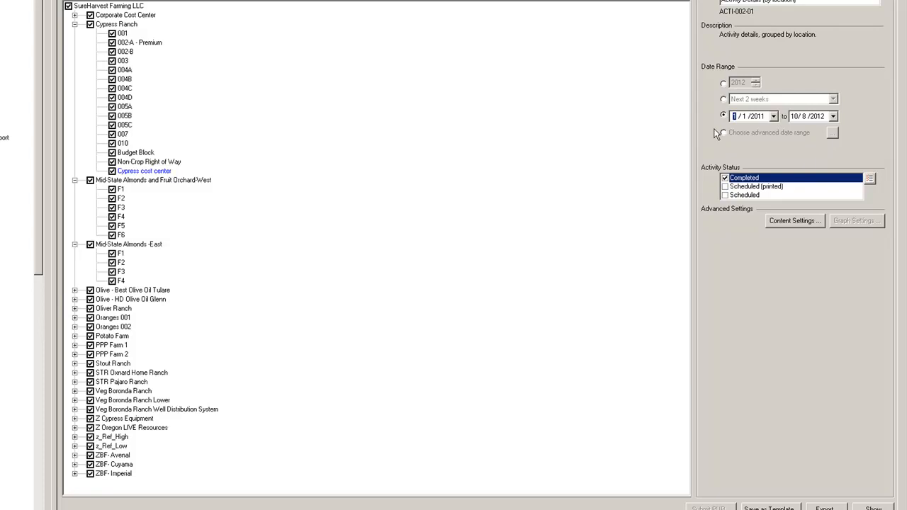
click(723, 134)
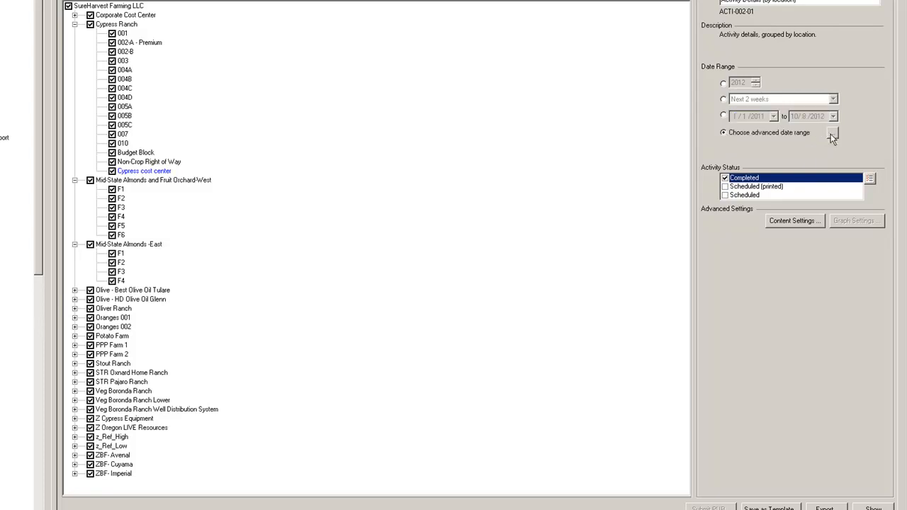
click(832, 133)
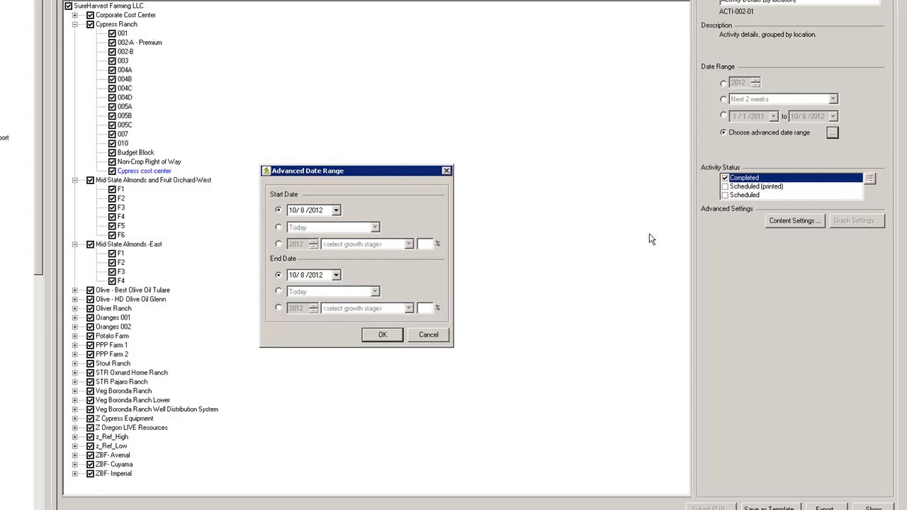
mouse_move(411, 344)
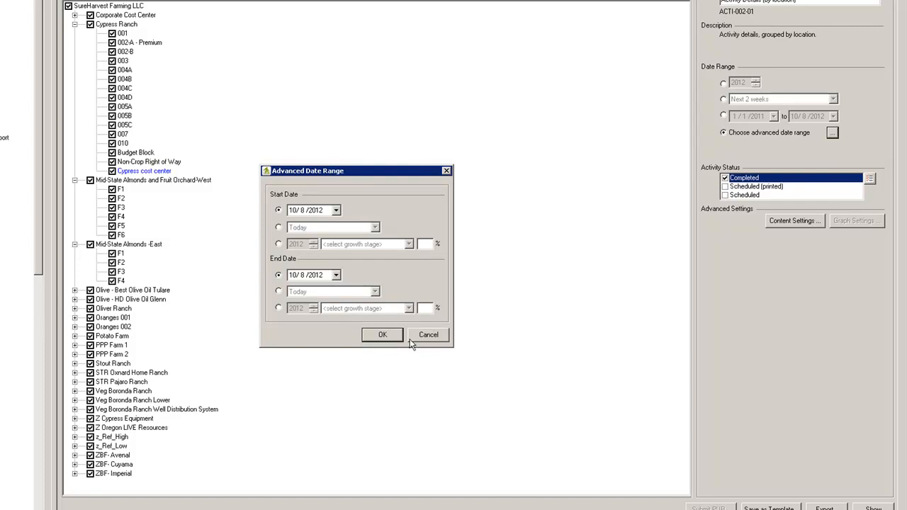
click(383, 334)
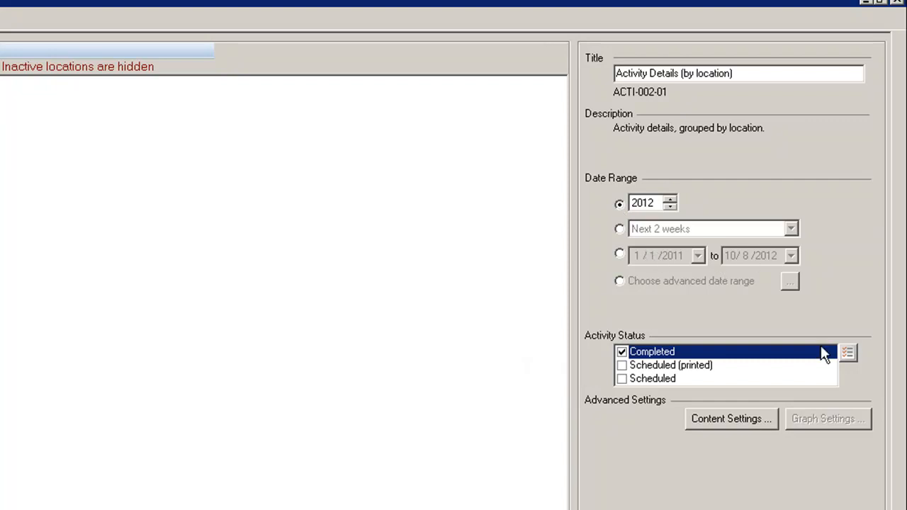
Check all activity statuses, then uncheck Completed leaving Scheduled (printed) and Scheduled.
click(848, 352)
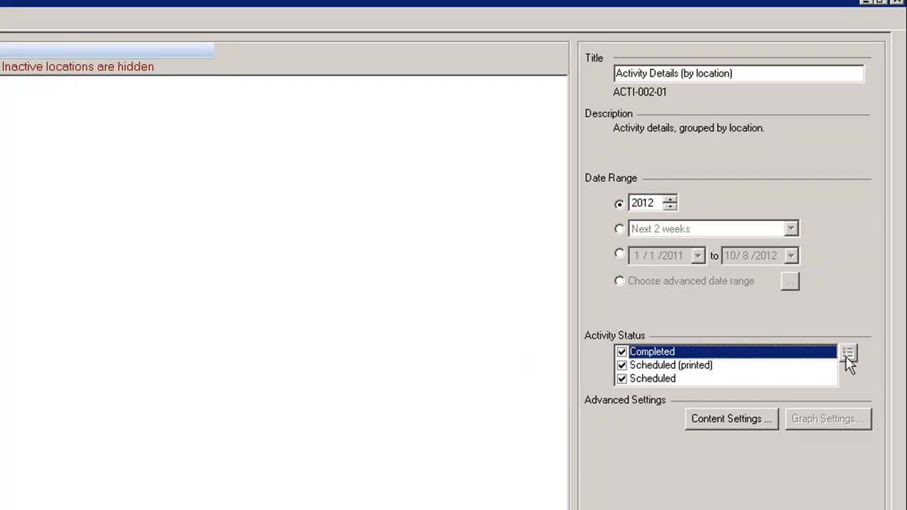
click(847, 352)
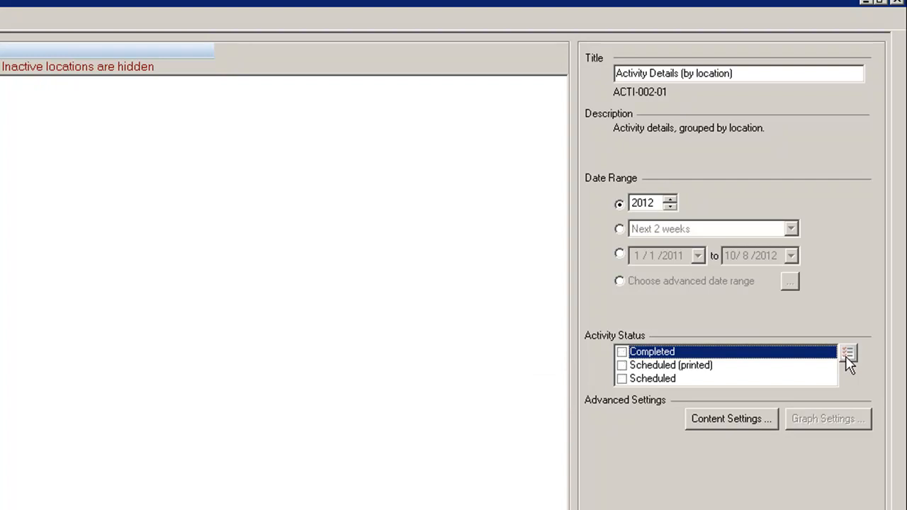
click(847, 352)
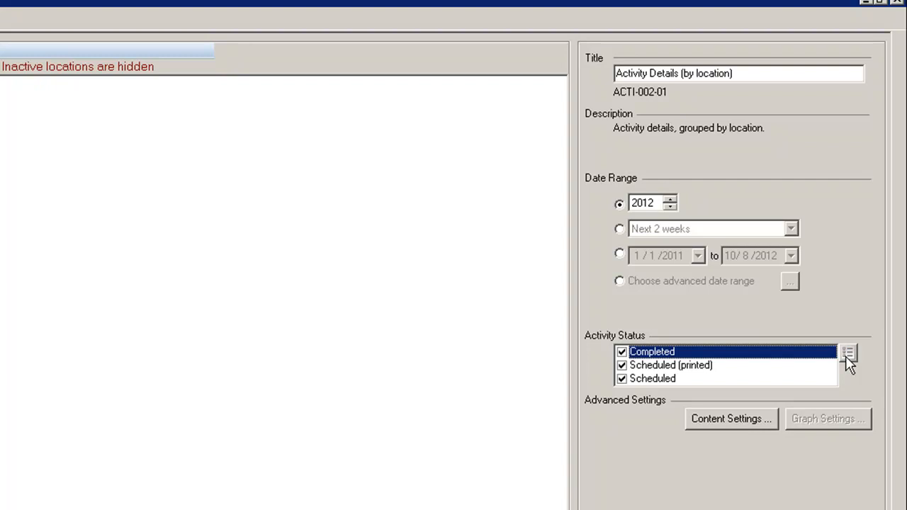
mouse_move(683, 366)
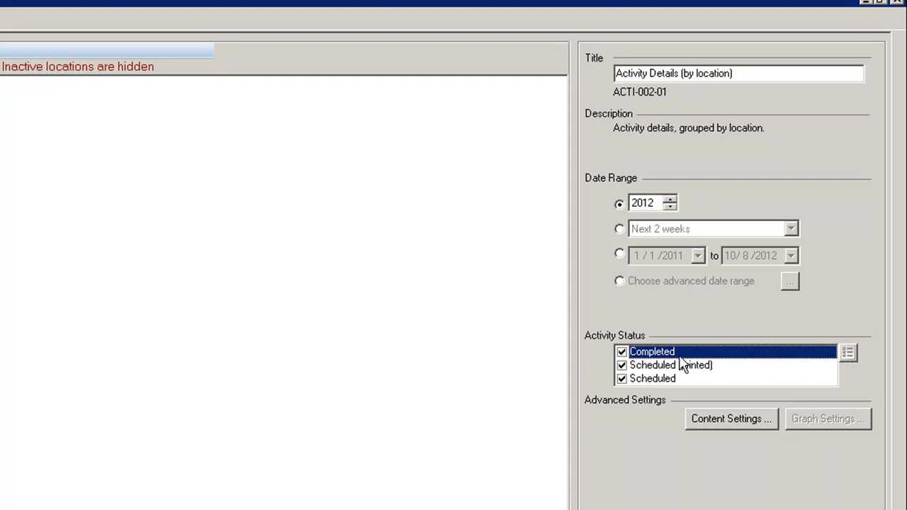
click(621, 351)
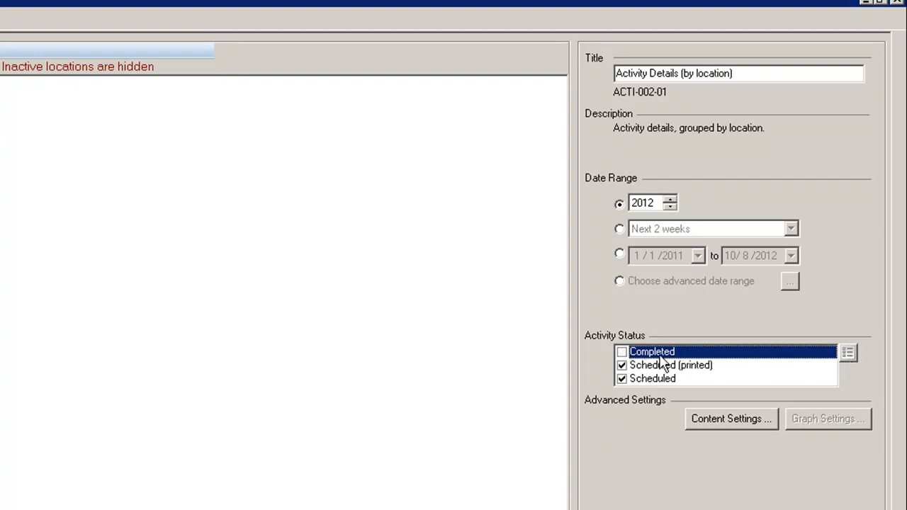
mouse_move(711, 367)
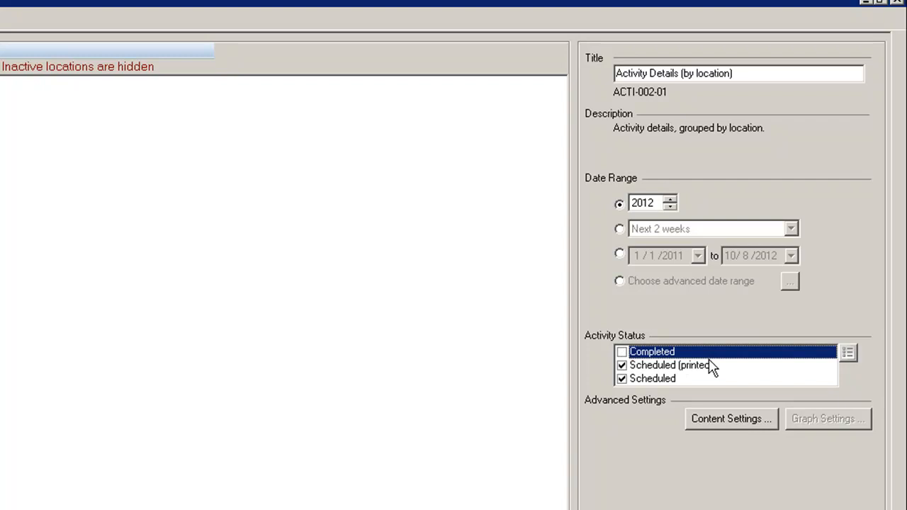
mouse_move(723, 405)
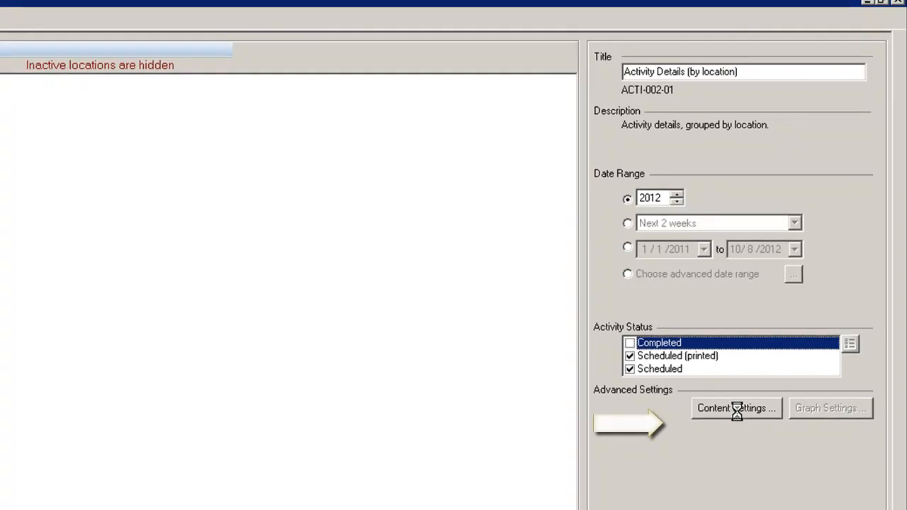
click(735, 408)
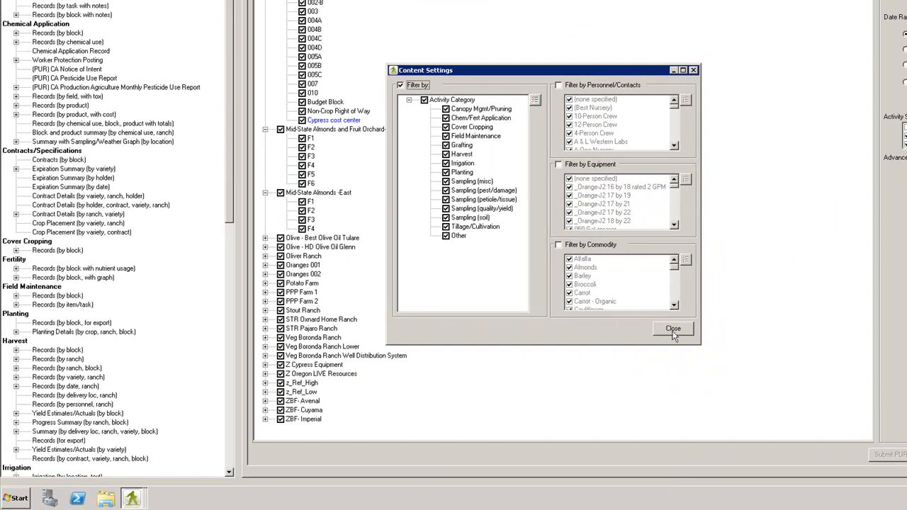
click(671, 328)
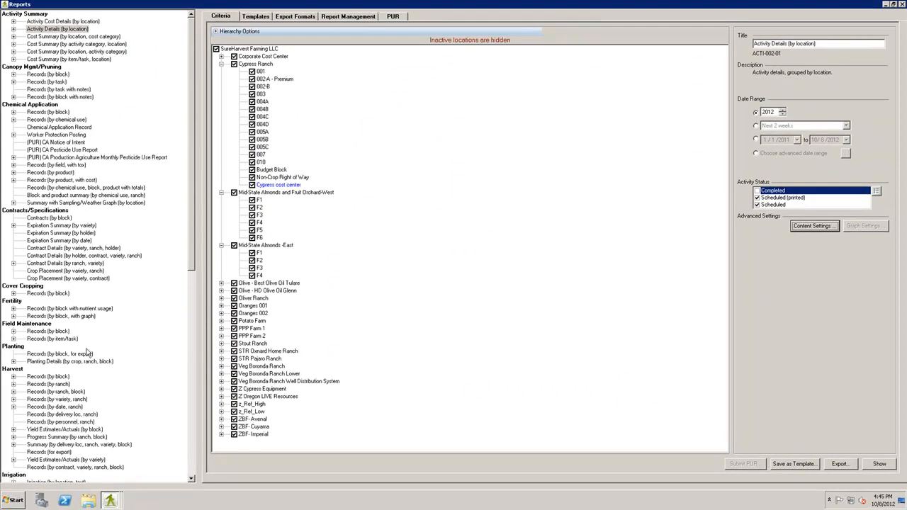
mouse_move(193, 488)
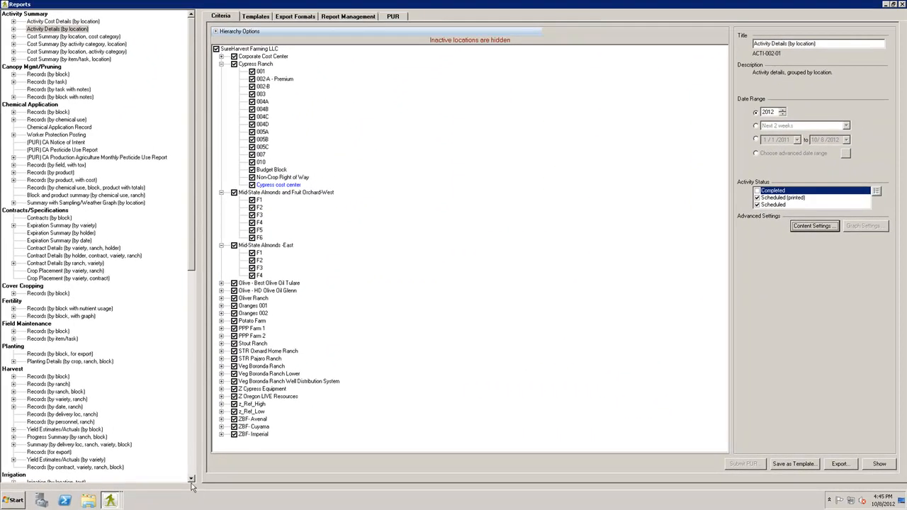
Select the Sampling > Compact Grid (by item) report from the report list.
scroll(down, 3)
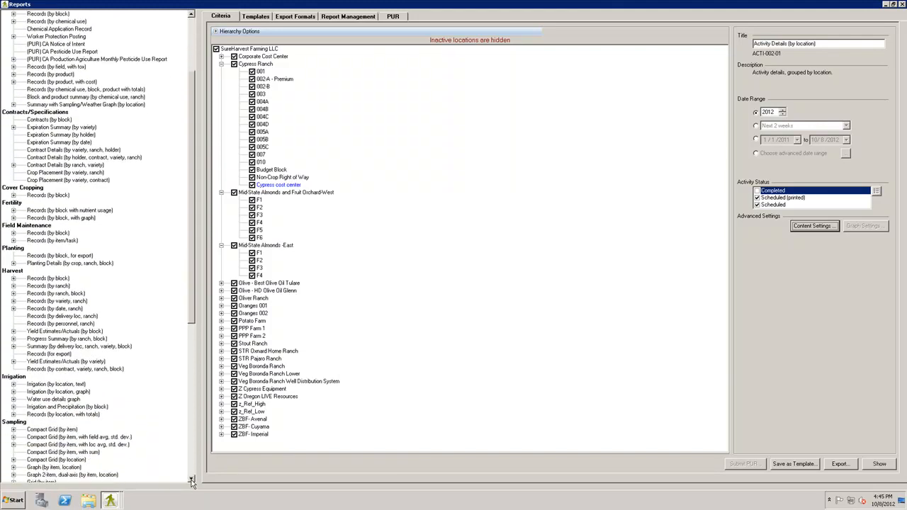
click(51, 414)
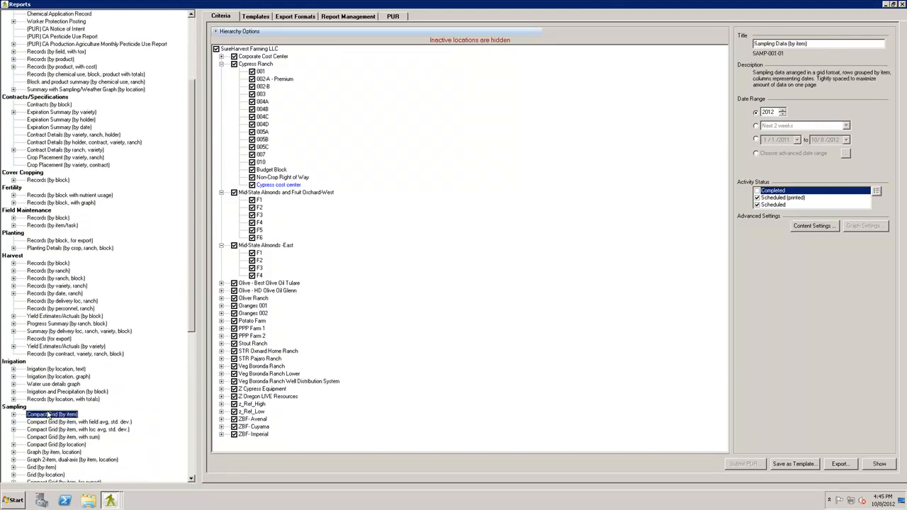
click(51, 414)
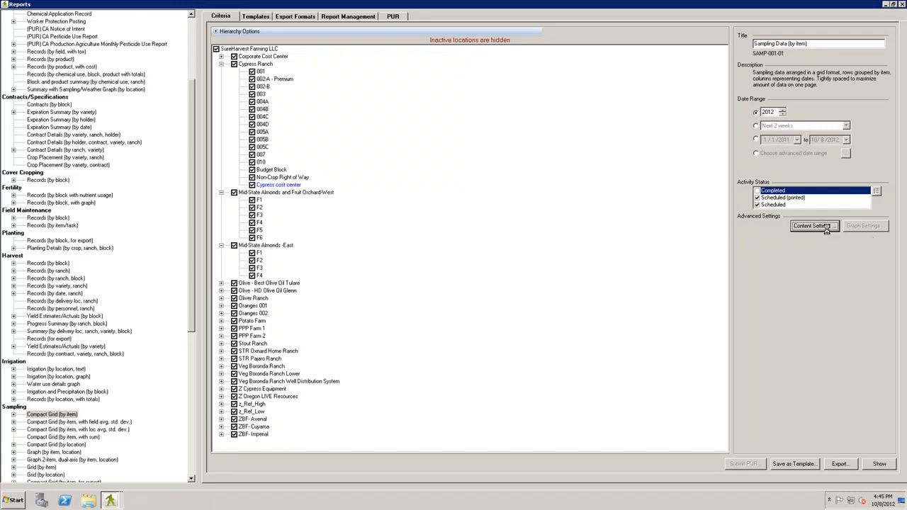
Bring up Content Settings for the Sampling Data (by item) report.
click(812, 226)
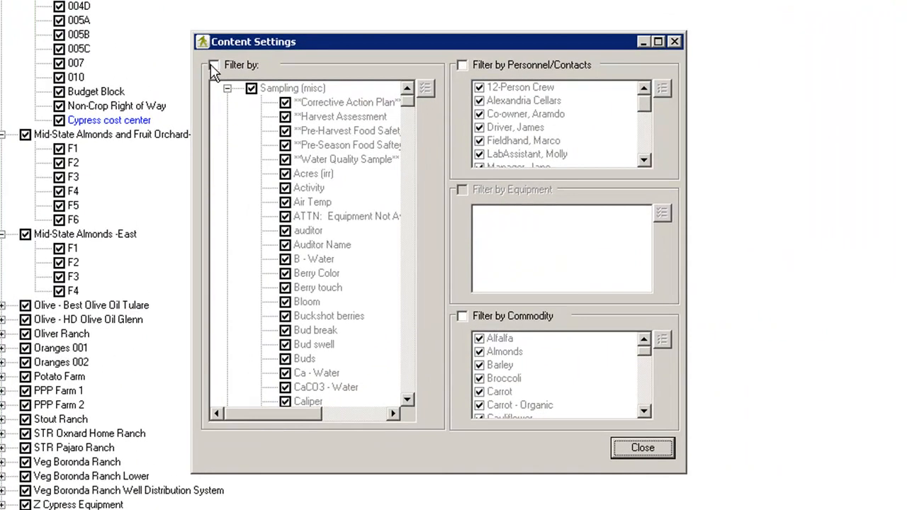
Enable Filter by, clear all sampling categories and expand the Sampling (pest/damage) group.
click(226, 88)
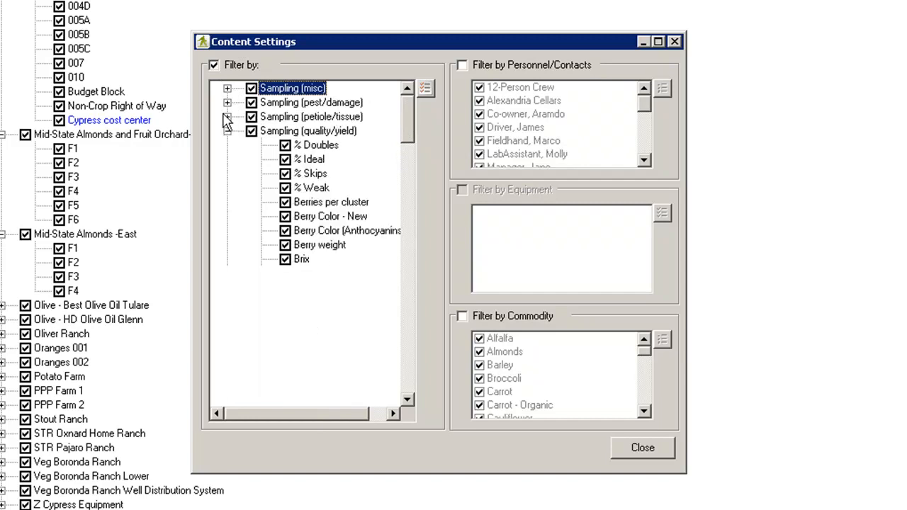
click(226, 130)
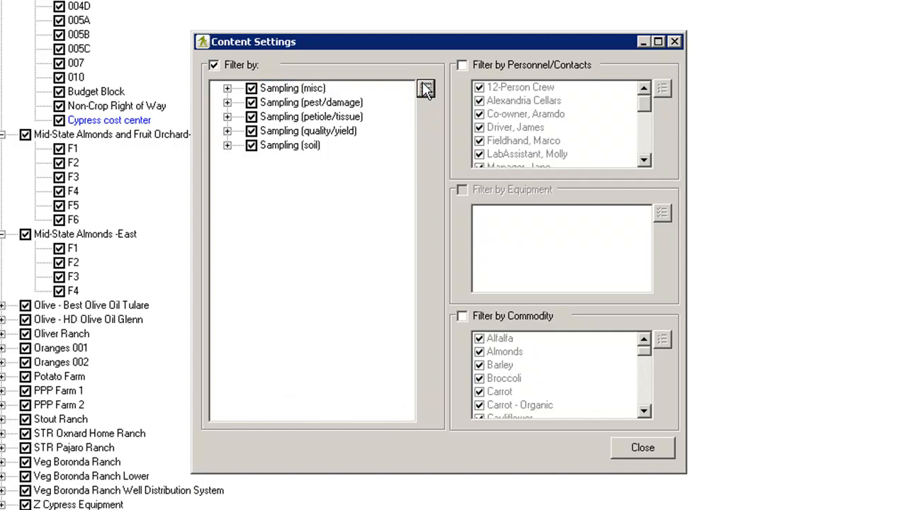
click(425, 88)
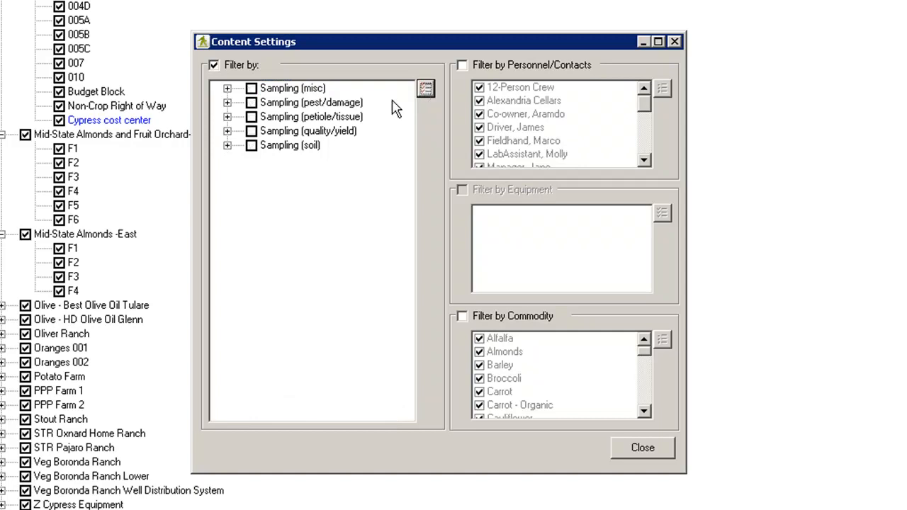
click(227, 102)
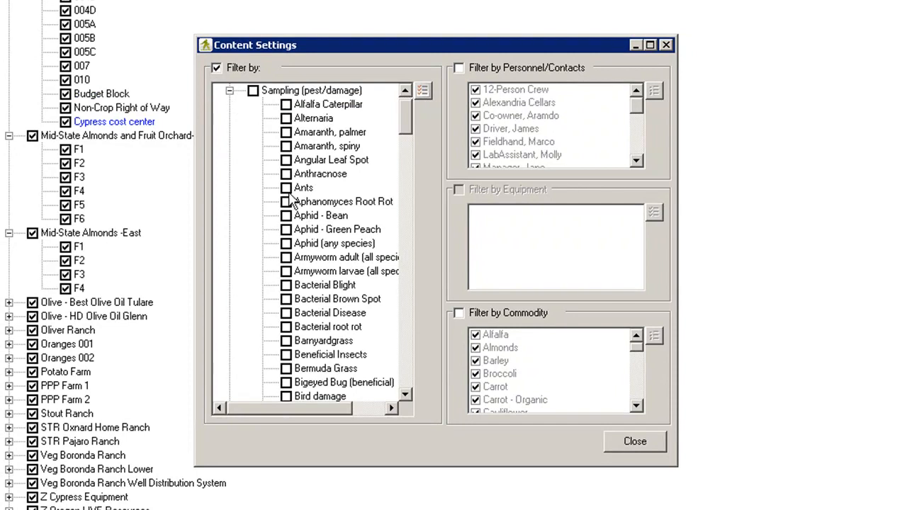
Include only Ants, Aphid - Green Peach and Bacterial Blight, then close the filter settings.
click(286, 230)
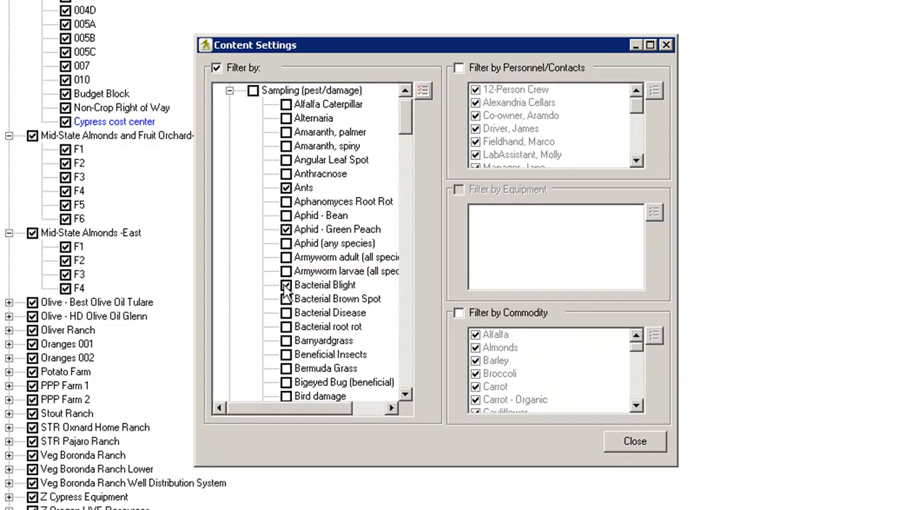
click(287, 285)
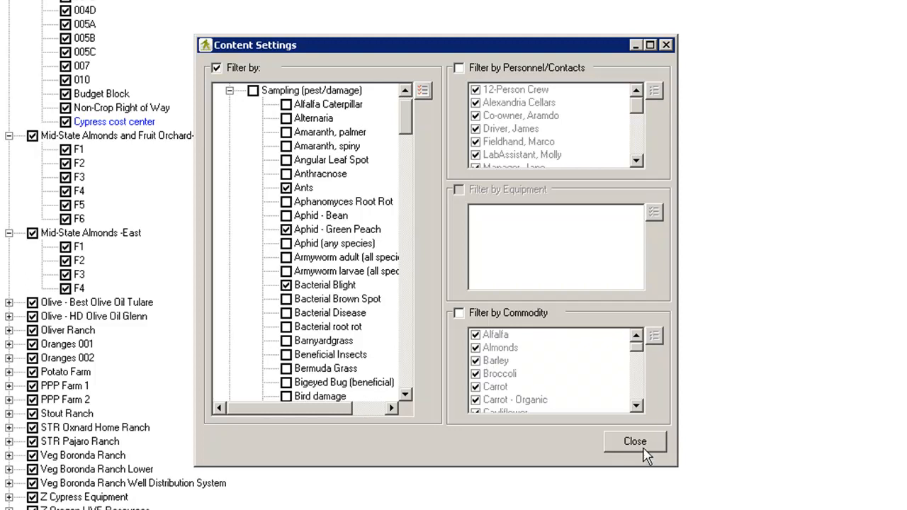
click(635, 441)
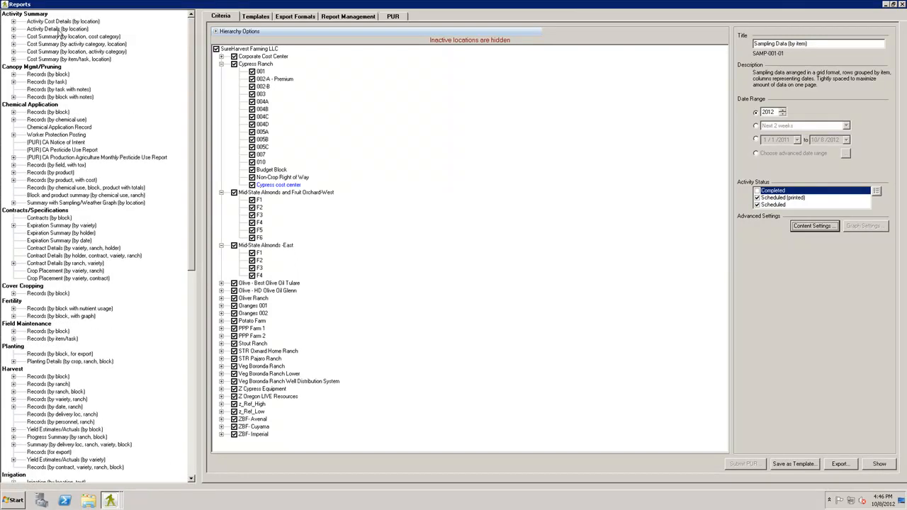
Return to Activity Details (by location) and bring up its Content Settings.
click(57, 28)
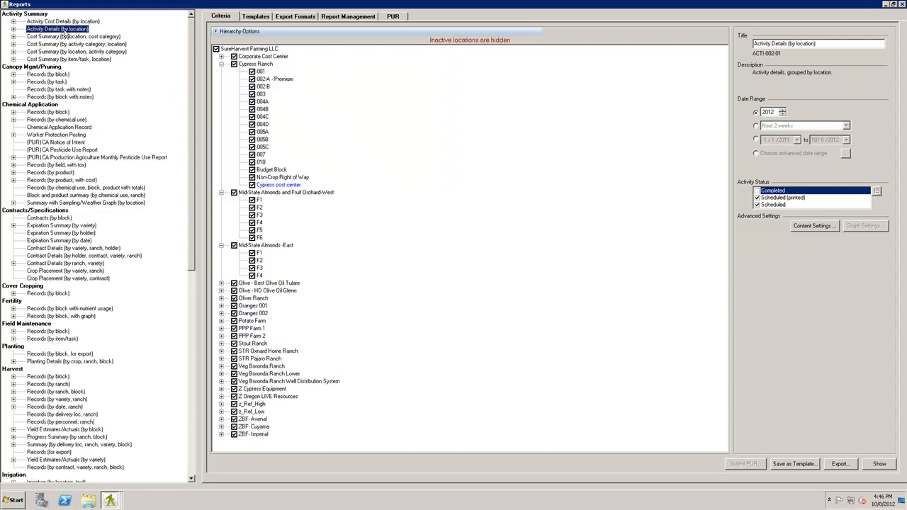
mouse_move(465, 170)
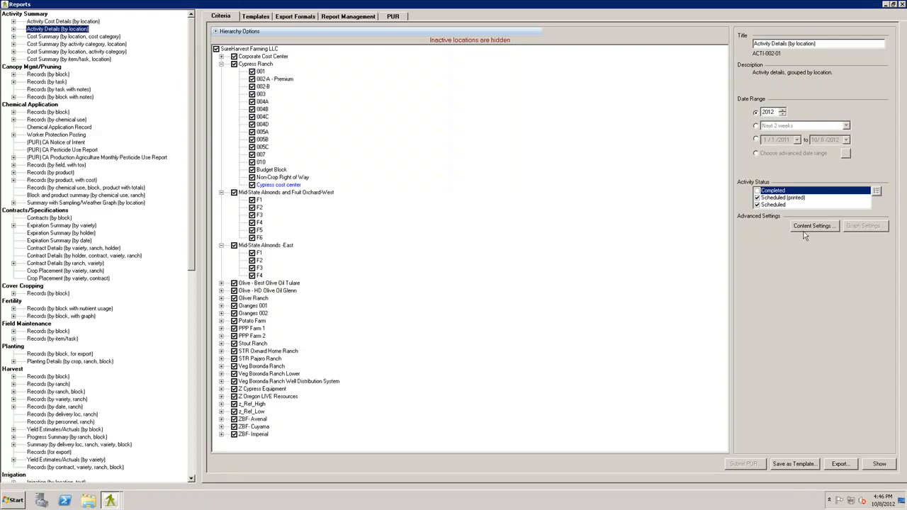
click(813, 225)
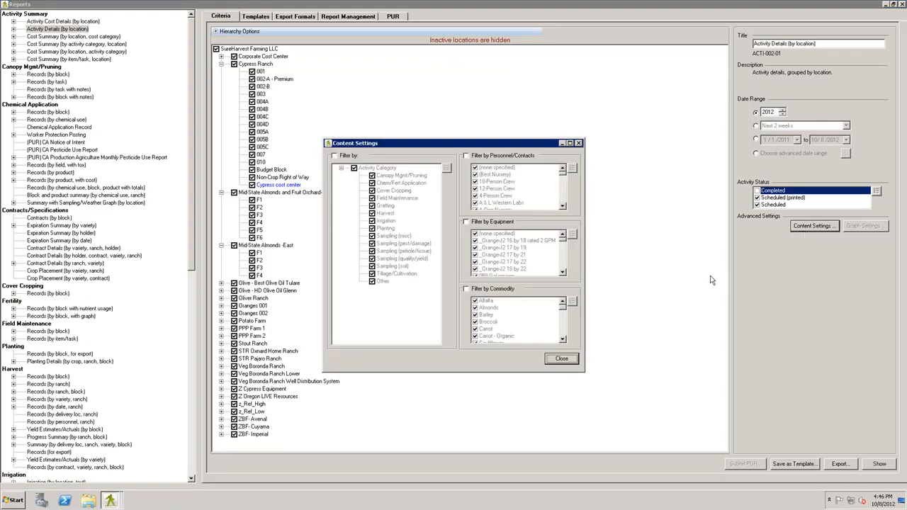
Run the Activity Details (by location) report with Show.
click(561, 357)
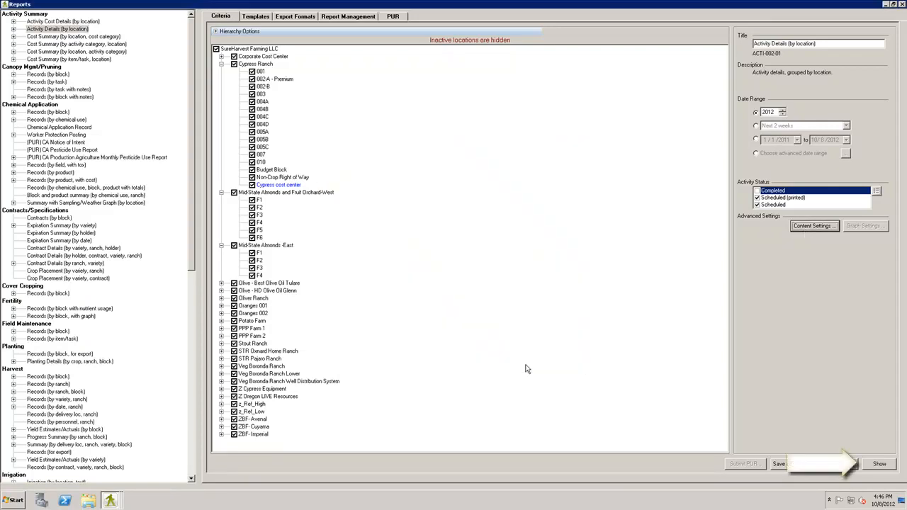
mouse_move(765, 445)
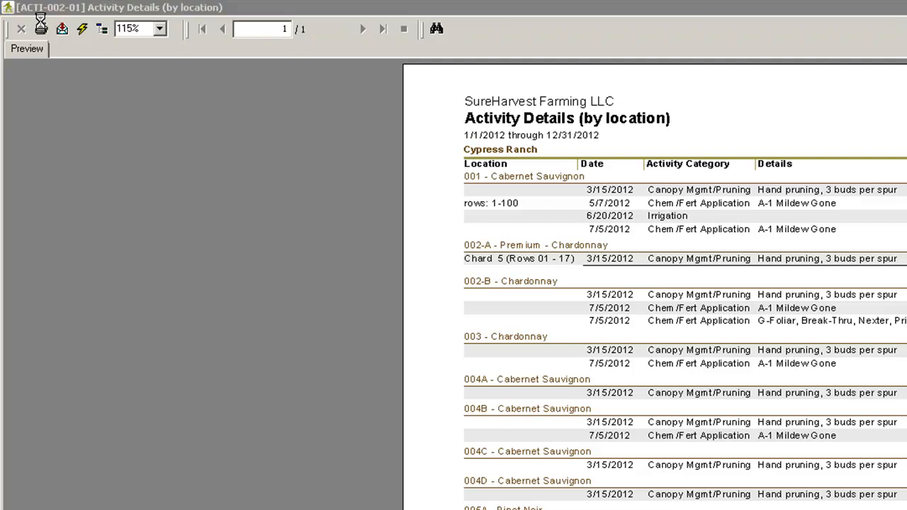
click(41, 29)
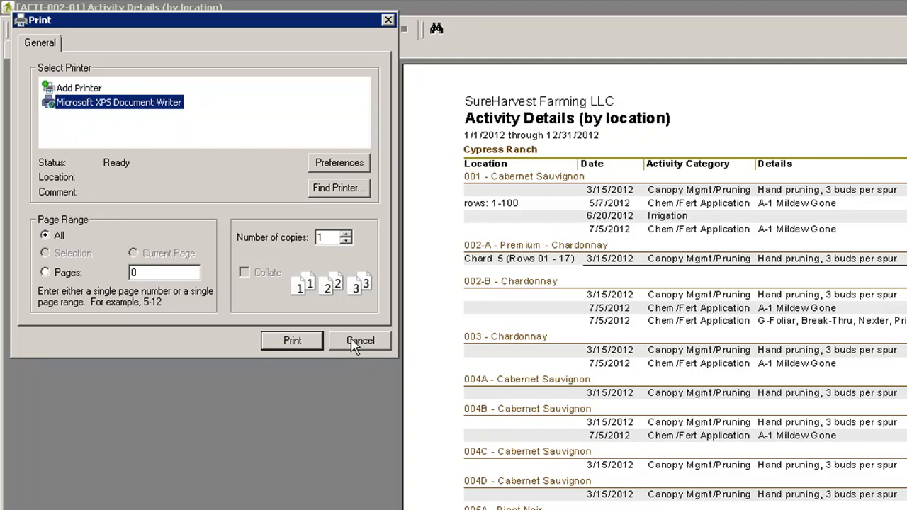
click(360, 340)
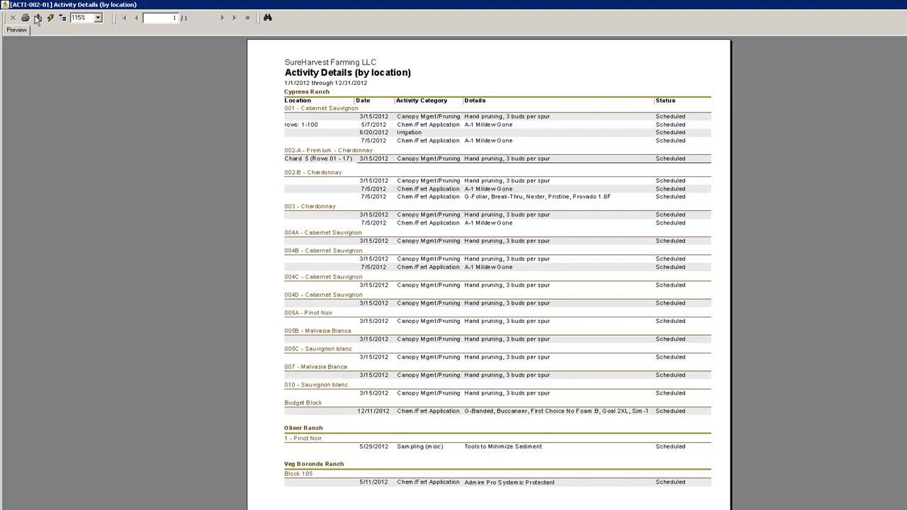
click(38, 17)
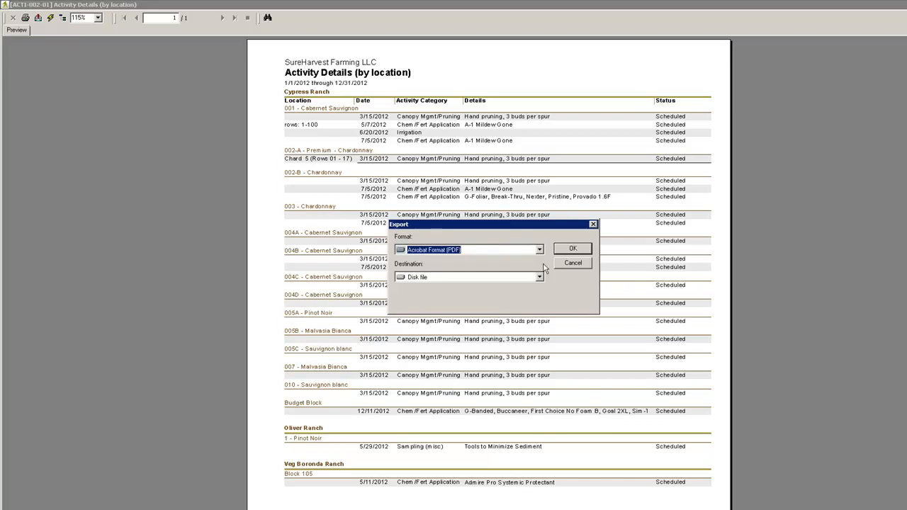
click(538, 249)
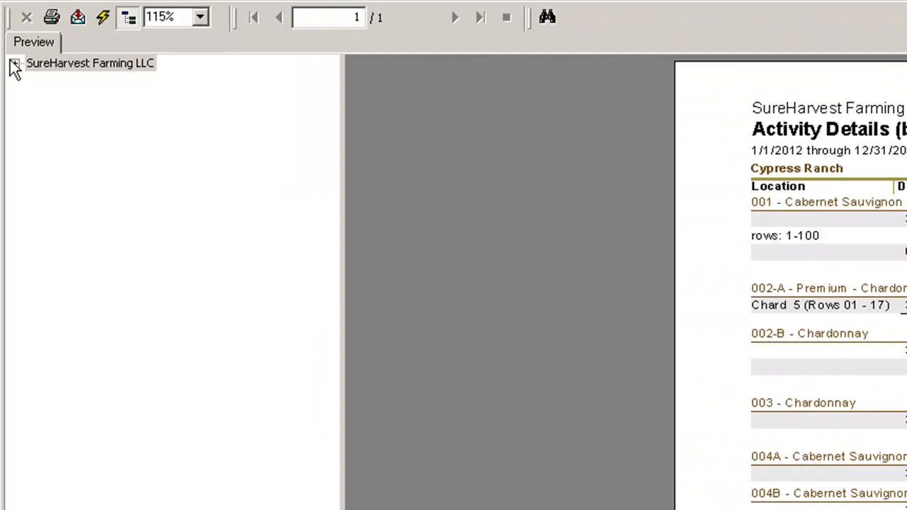
click(14, 63)
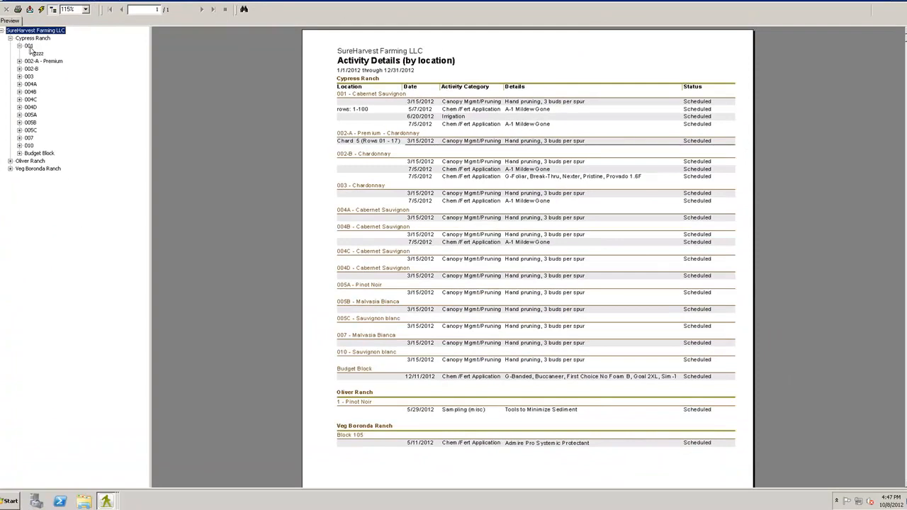
scroll(down, 3)
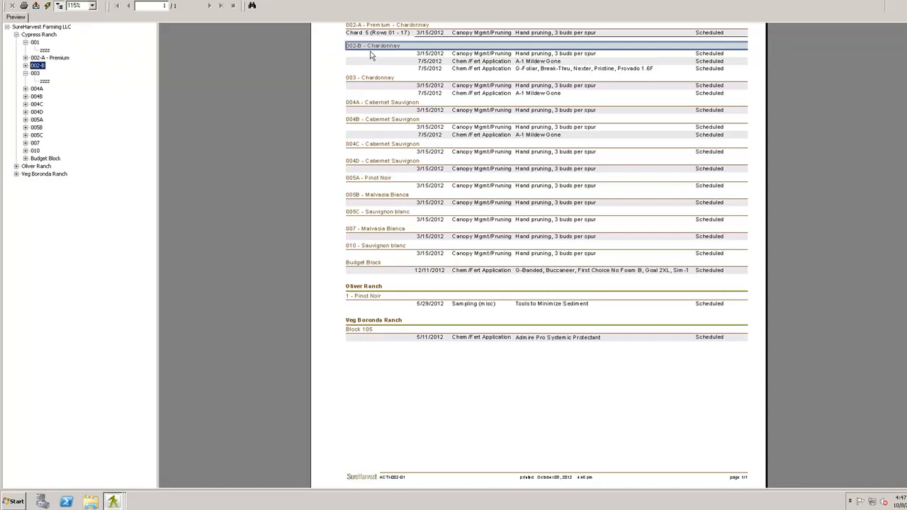
double_click(37, 65)
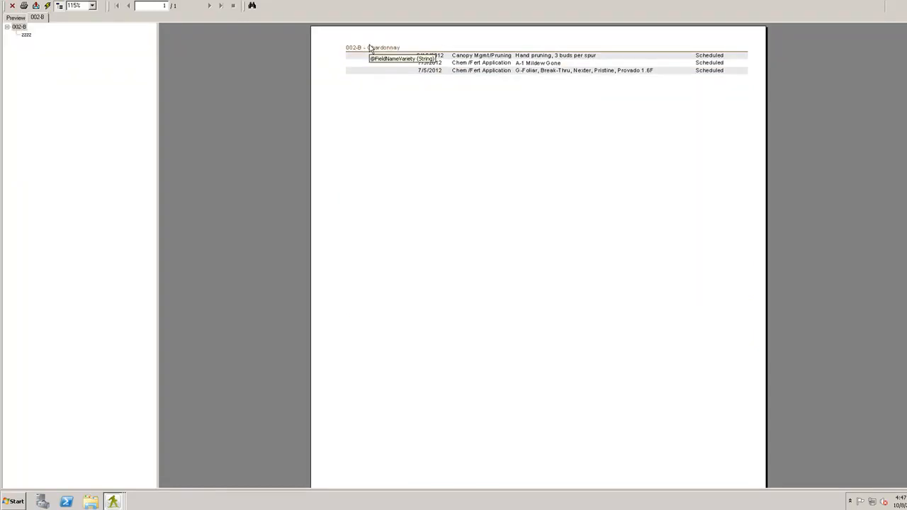
mouse_move(123, 101)
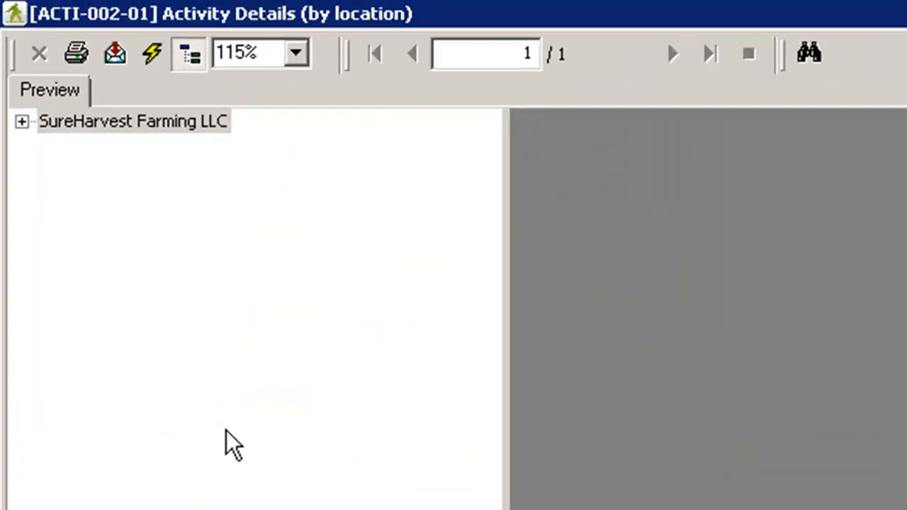
mouse_move(638, 49)
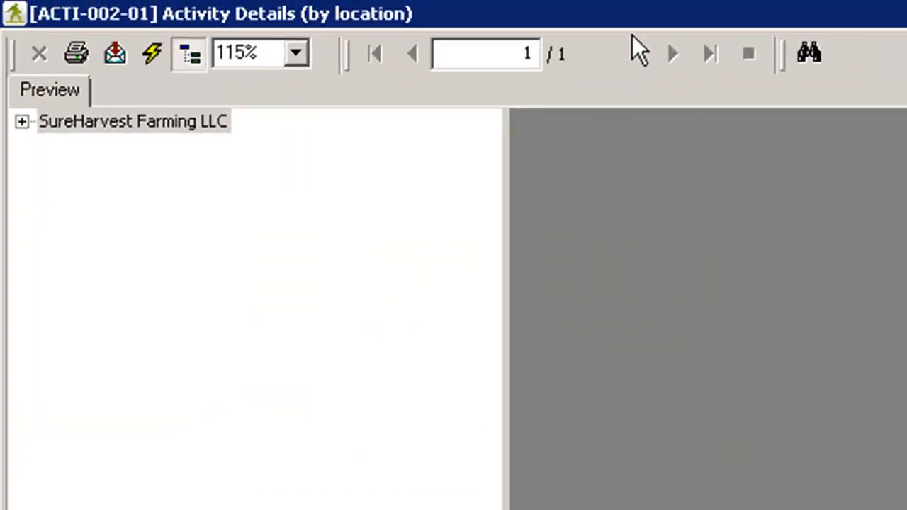
mouse_move(691, 71)
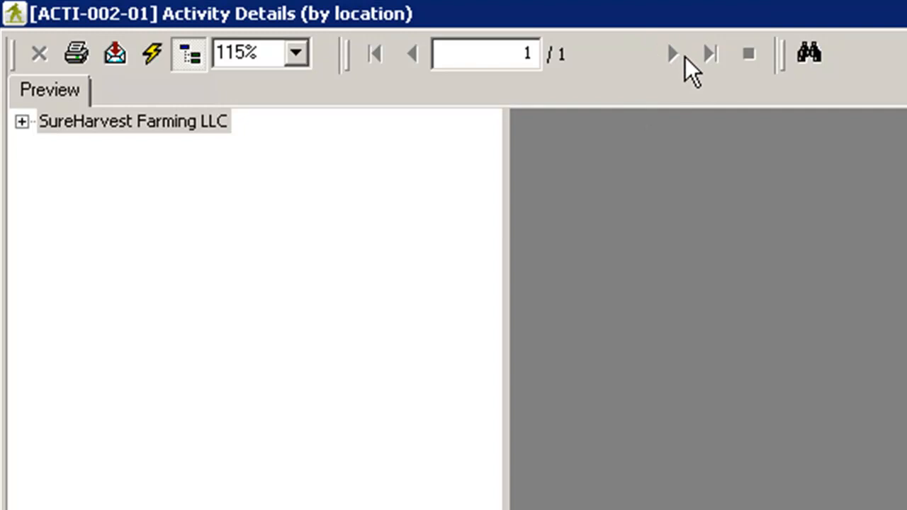
mouse_move(672, 56)
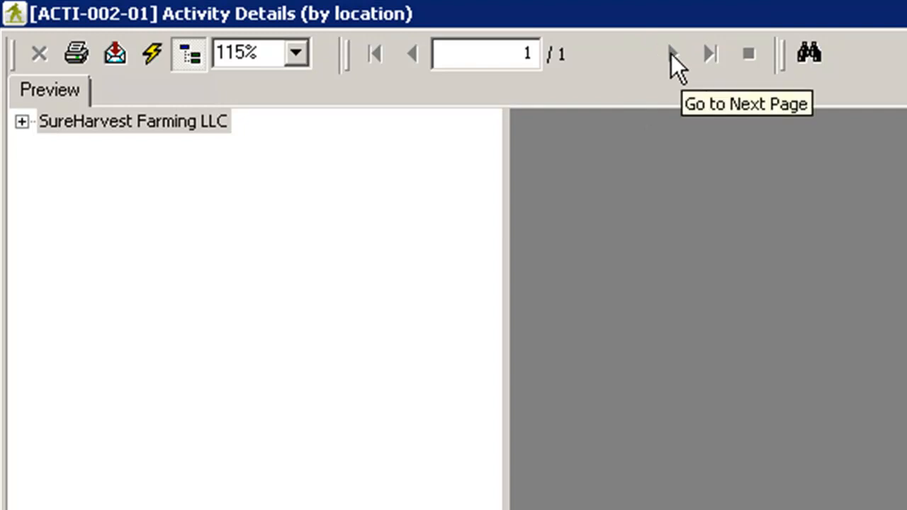
mouse_move(711, 54)
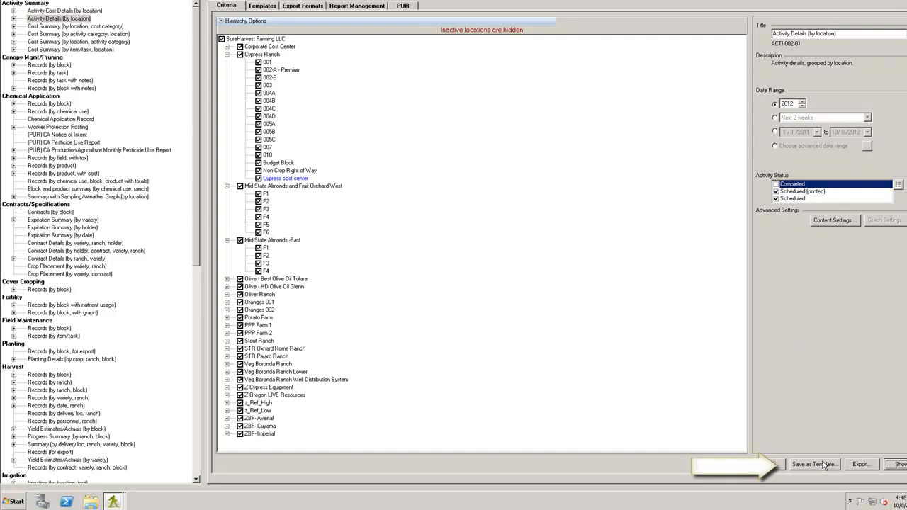
Save the report settings as a template named Scheduled Activities for 2012.
click(813, 465)
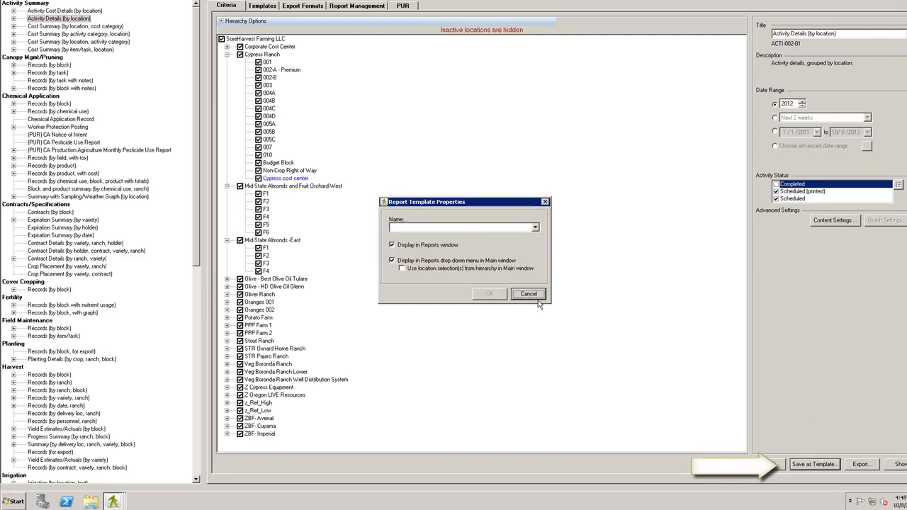
mouse_move(476, 290)
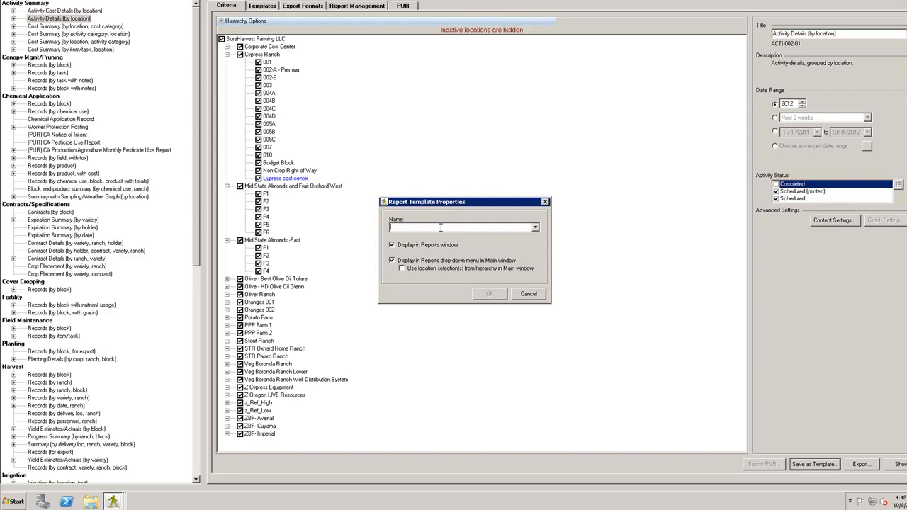
text(Scheduled Activi)
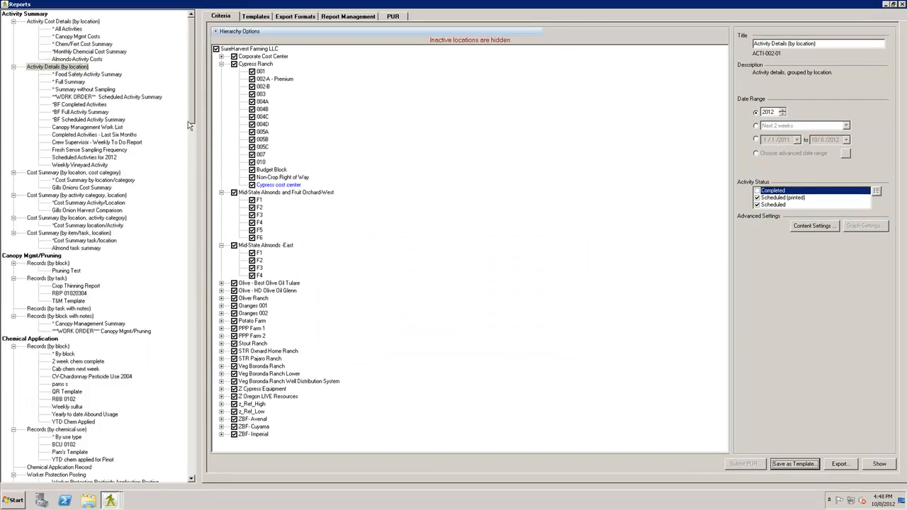
mouse_move(128, 45)
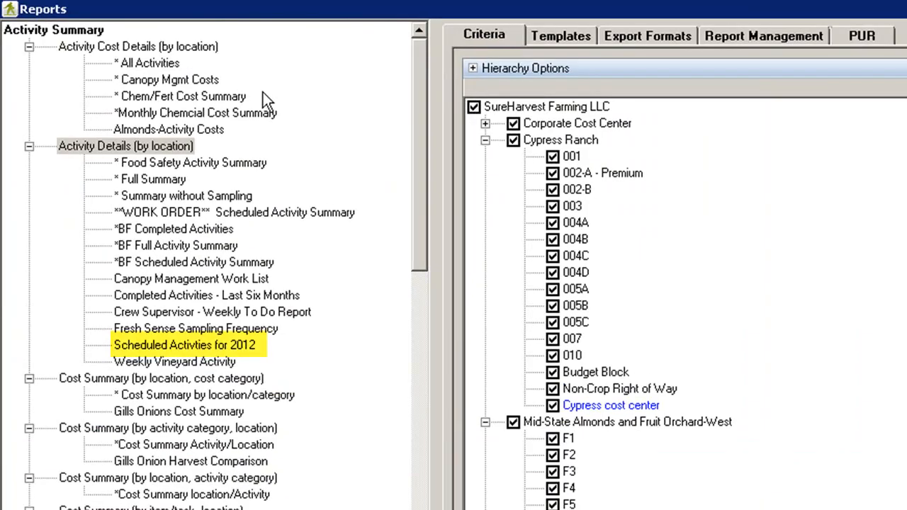
Close the Reports window to return to the Block Activities screen.
click(185, 346)
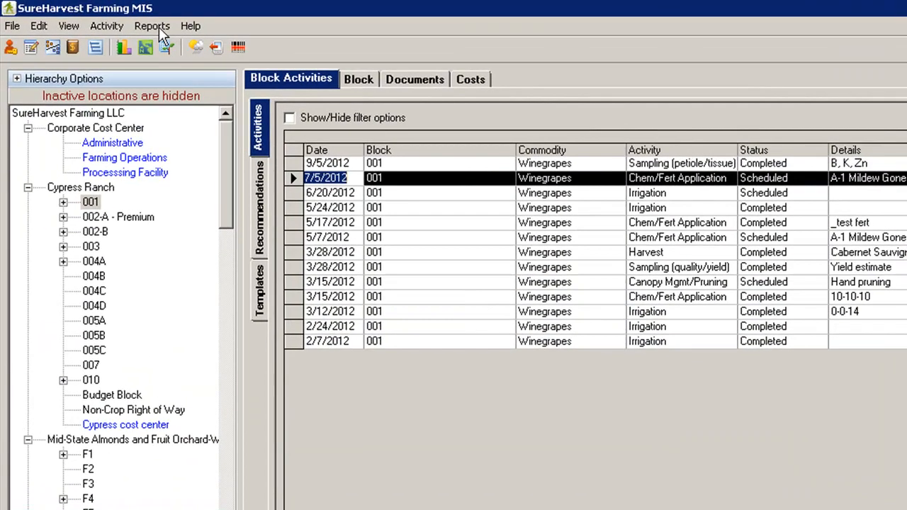
Show the Reports menu's Activity Summary submenu, now listing Scheduled Activities for 2012.
click(151, 26)
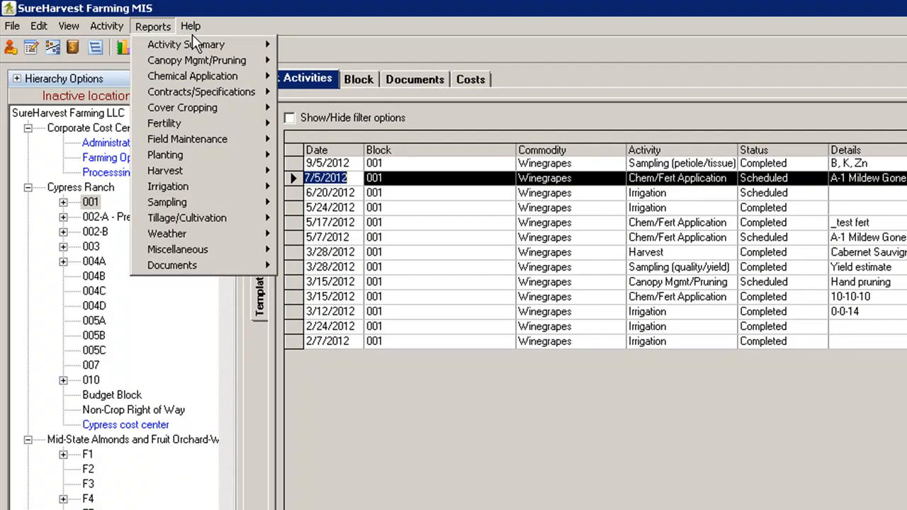
mouse_move(186, 44)
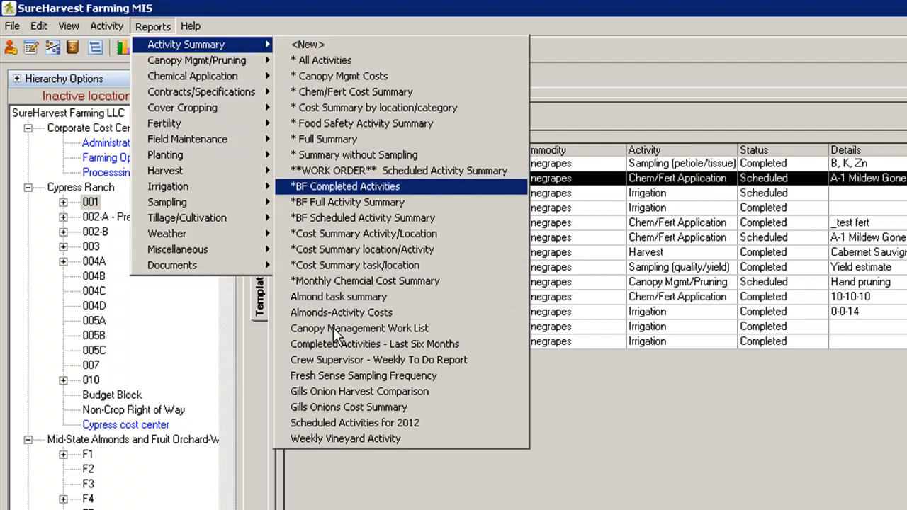
mouse_move(348, 407)
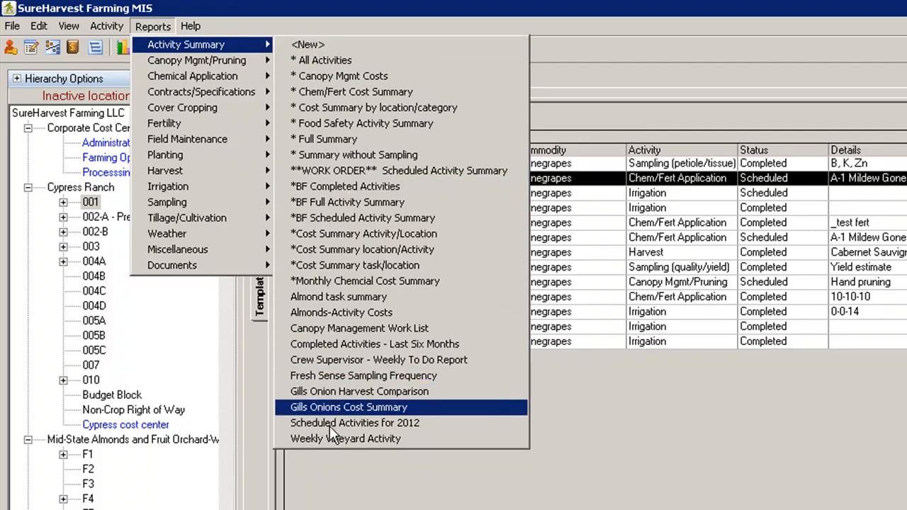